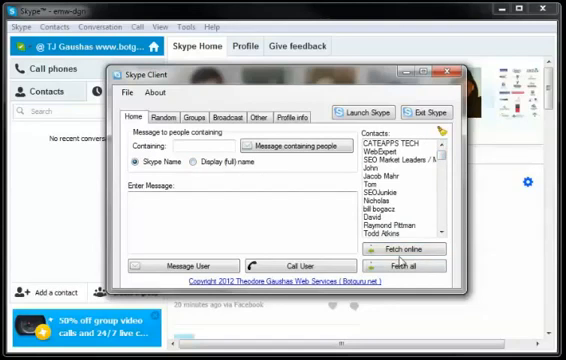
Fetch all contacts, then reload the list with only the contacts currently online
{"action": "left_click", "coordinate": [396, 248]}
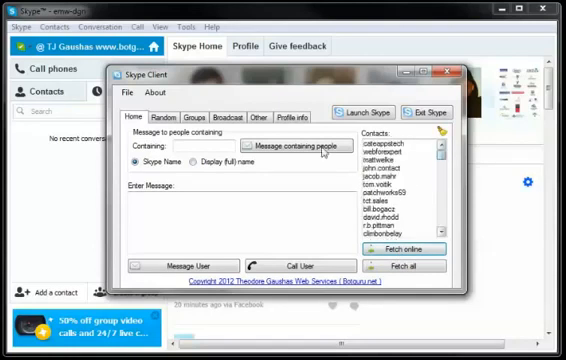
{"action": "left_click", "coordinate": [400, 264]}
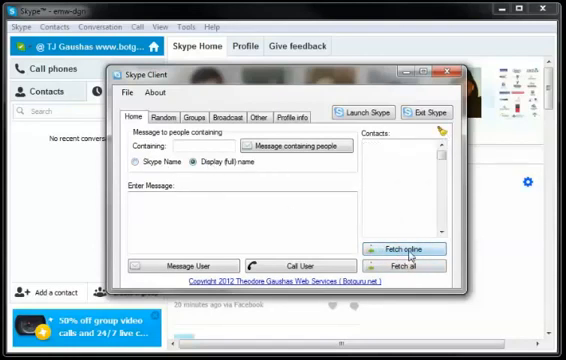
{"action": "left_click", "coordinate": [404, 268]}
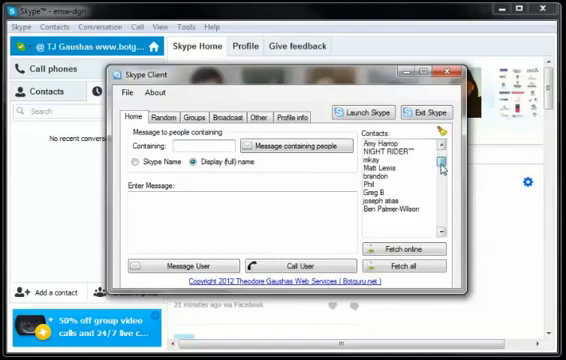
Filter contacts by the name 'Bisho' and enter the greeting message 'How are you'
{"action": "scroll", "scroll_direction": "down", "scroll_amount": 3}
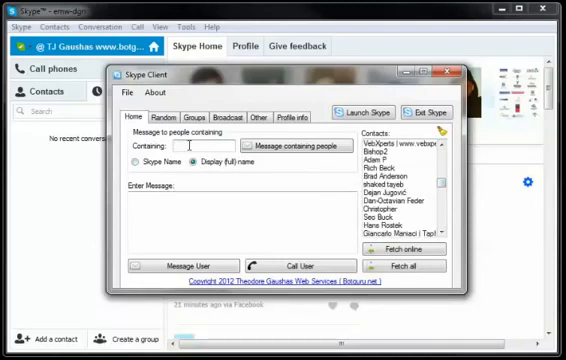
{"action": "type", "text": "Bishop"}
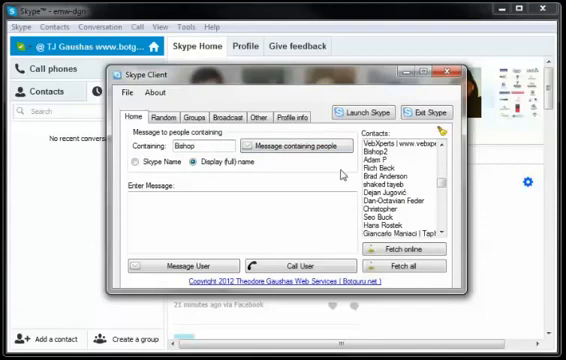
{"action": "mouse_move", "coordinate": [306, 152]}
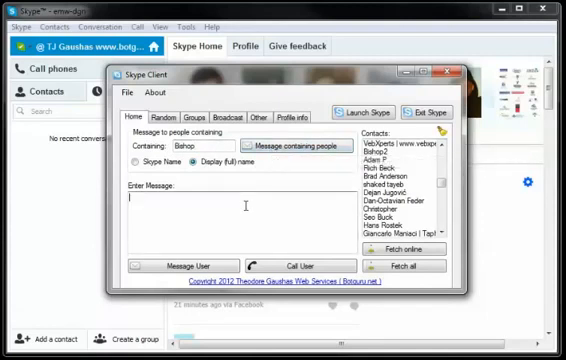
{"action": "type", "text": "How are you"}
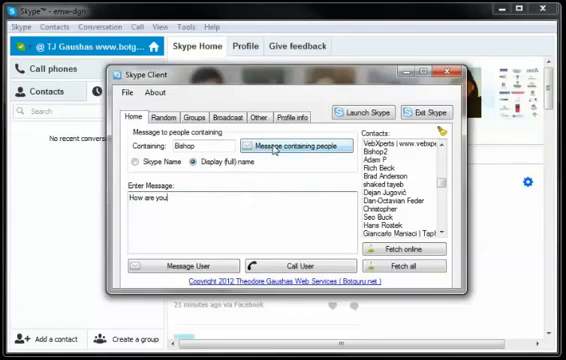
{"action": "mouse_move", "coordinate": [292, 144]}
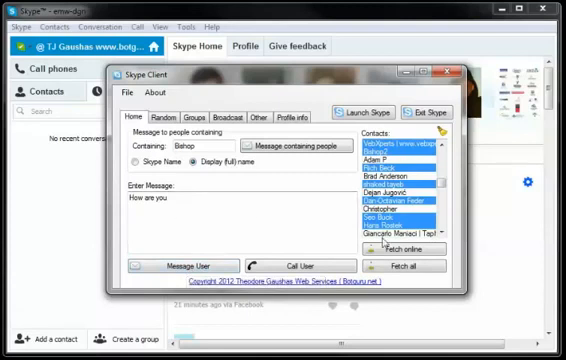
Clear the list of matching contacts, keeping the Bishop filter and the message
{"action": "left_click", "coordinate": [396, 208]}
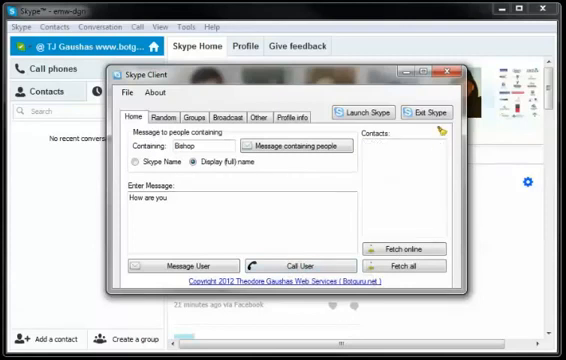
Switch to the Random messaging page and load the online contacts into its list
{"action": "left_click", "coordinate": [166, 116]}
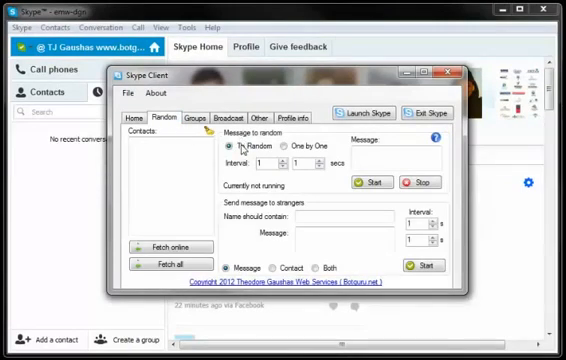
{"action": "mouse_move", "coordinate": [236, 148]}
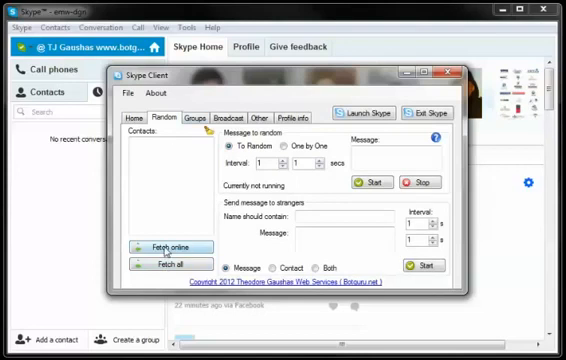
{"action": "left_click", "coordinate": [164, 248]}
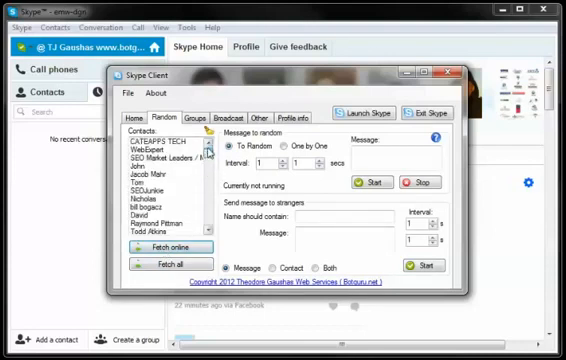
{"action": "mouse_move", "coordinate": [216, 152]}
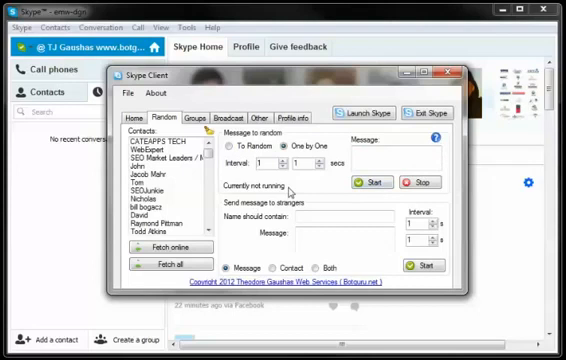
{"action": "mouse_move", "coordinate": [256, 260]}
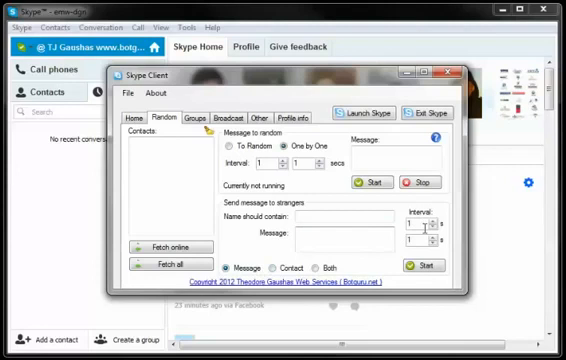
{"action": "mouse_move", "coordinate": [416, 266]}
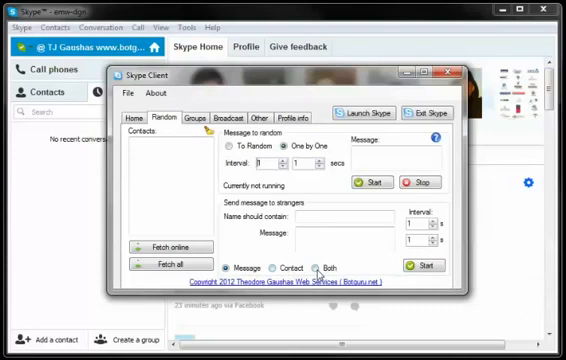
Switch to the Groups page and fetch information for all Skype groups into the list
{"action": "left_click", "coordinate": [192, 116]}
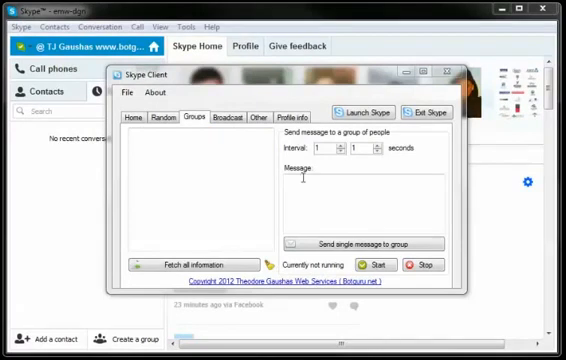
{"action": "mouse_move", "coordinate": [284, 152]}
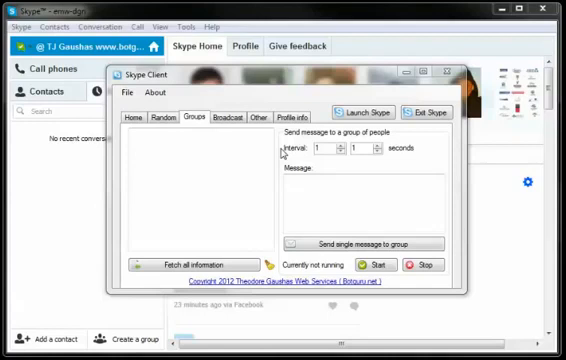
{"action": "mouse_move", "coordinate": [224, 256]}
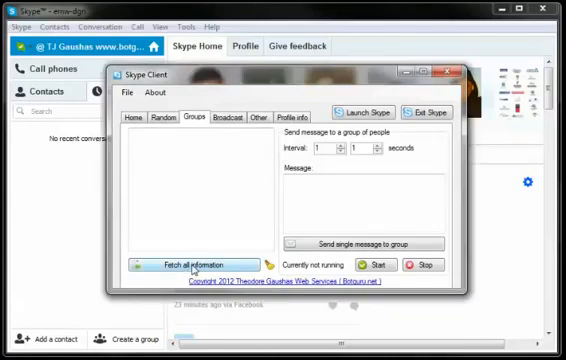
{"action": "left_click", "coordinate": [188, 264]}
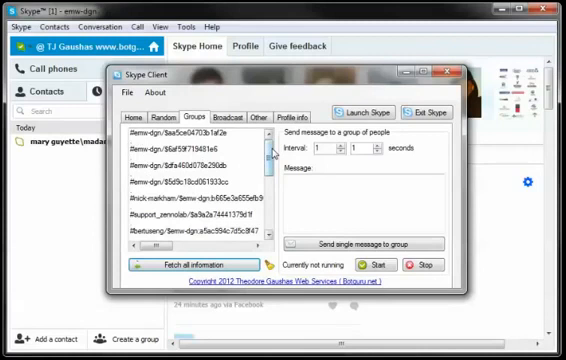
{"action": "scroll", "scroll_direction": "down", "scroll_amount": 3}
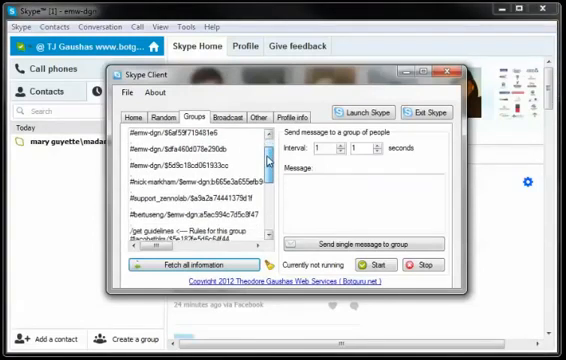
{"action": "scroll", "scroll_direction": "down", "scroll_amount": 3}
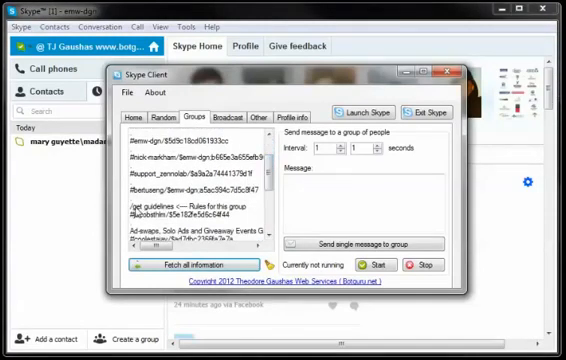
Select a couple of groups from the fetched list as message targets
{"action": "left_click", "coordinate": [180, 212]}
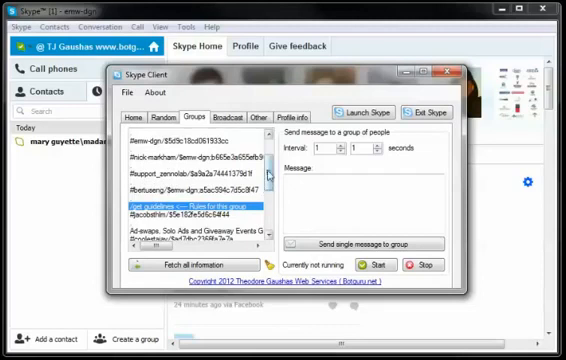
{"action": "scroll", "scroll_direction": "up", "scroll_amount": 3}
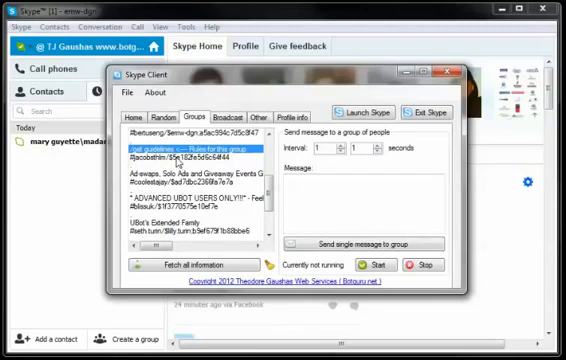
{"action": "left_click", "coordinate": [180, 160]}
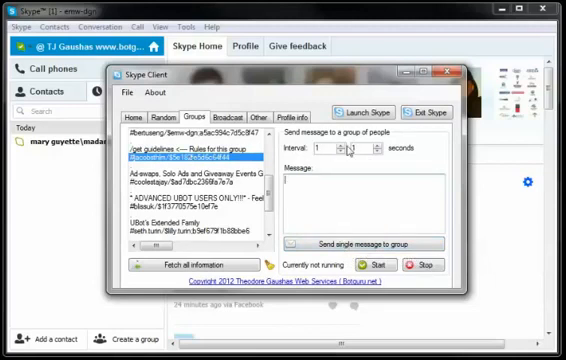
{"action": "left_click", "coordinate": [338, 150]}
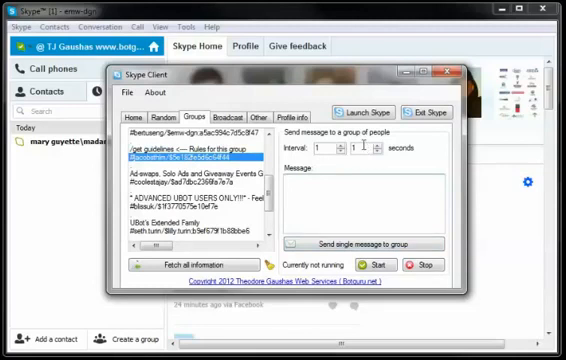
{"action": "mouse_move", "coordinate": [356, 178]}
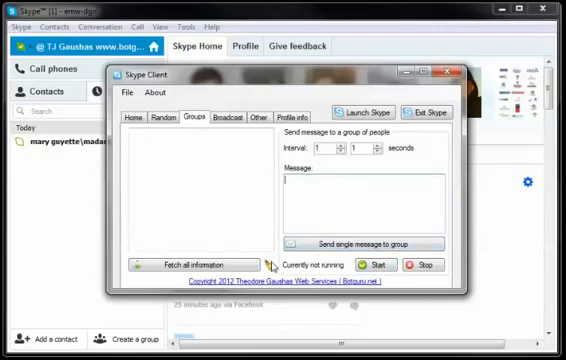
On the Broadcast page, draft the mass message 'something here' and then clear it
{"action": "left_click", "coordinate": [236, 116]}
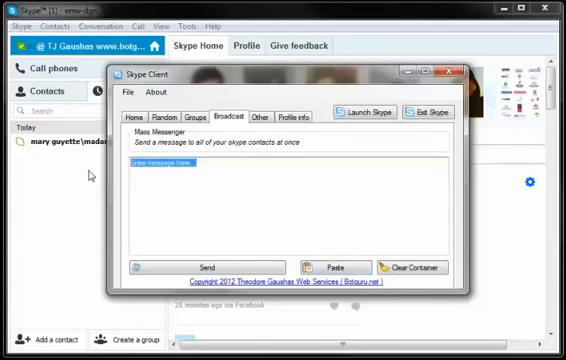
{"action": "type", "text": "something here"}
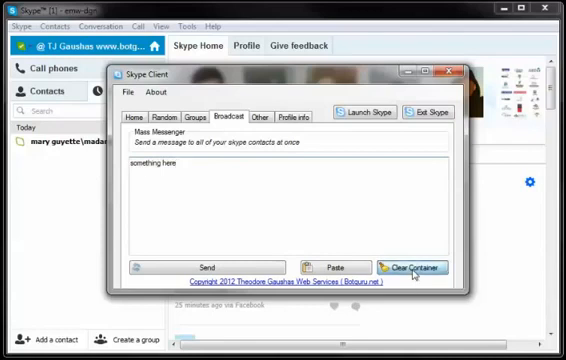
{"action": "left_click", "coordinate": [408, 268]}
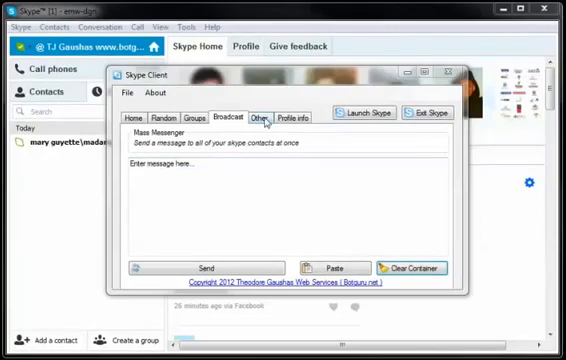
Switch to the Other page and validate all pending contact requests
{"action": "left_click", "coordinate": [268, 116]}
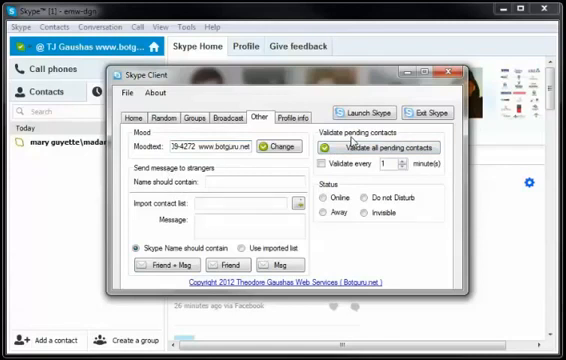
{"action": "mouse_move", "coordinate": [390, 148]}
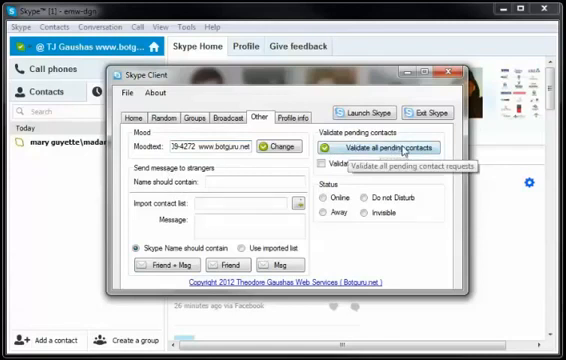
{"action": "left_click", "coordinate": [328, 162]}
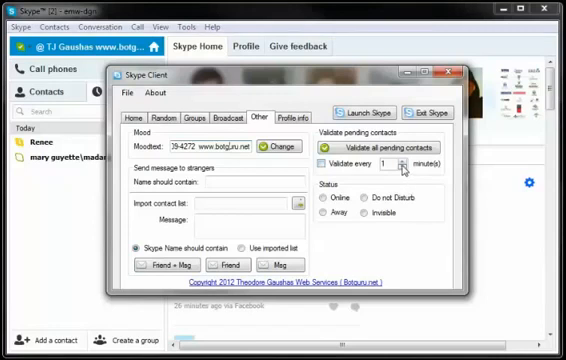
{"action": "mouse_move", "coordinate": [368, 182]}
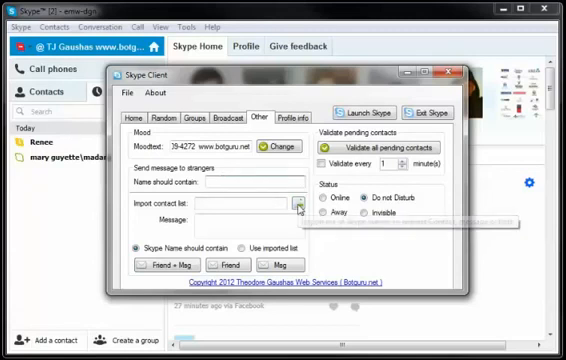
{"action": "left_click", "coordinate": [240, 248]}
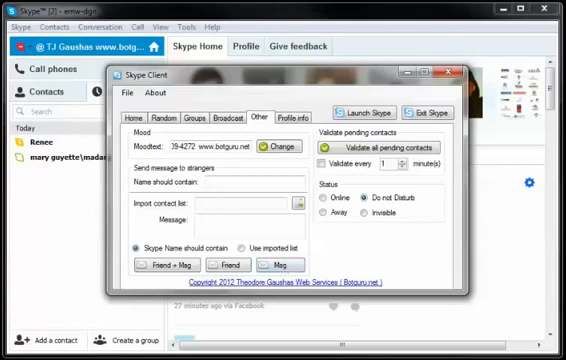
On the Profile info page, fetch online contacts and view profile details of two contacts
{"action": "left_click", "coordinate": [304, 120]}
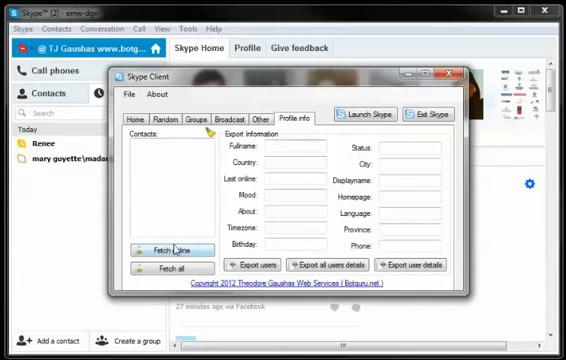
{"action": "left_click", "coordinate": [152, 242]}
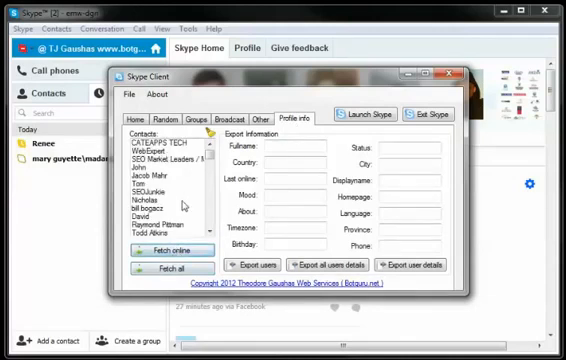
{"action": "left_click", "coordinate": [150, 188]}
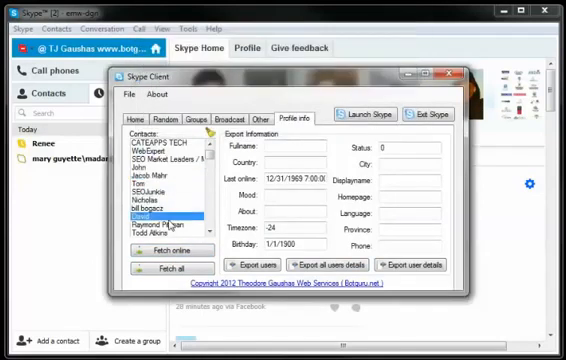
{"action": "left_click", "coordinate": [156, 216]}
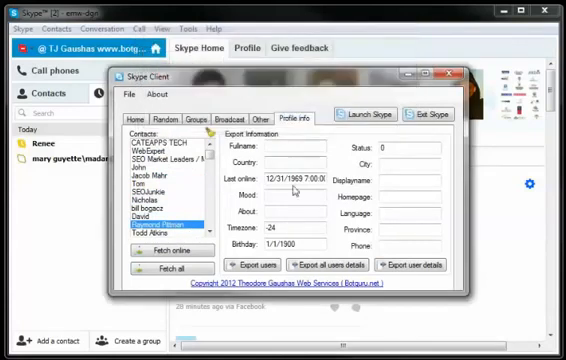